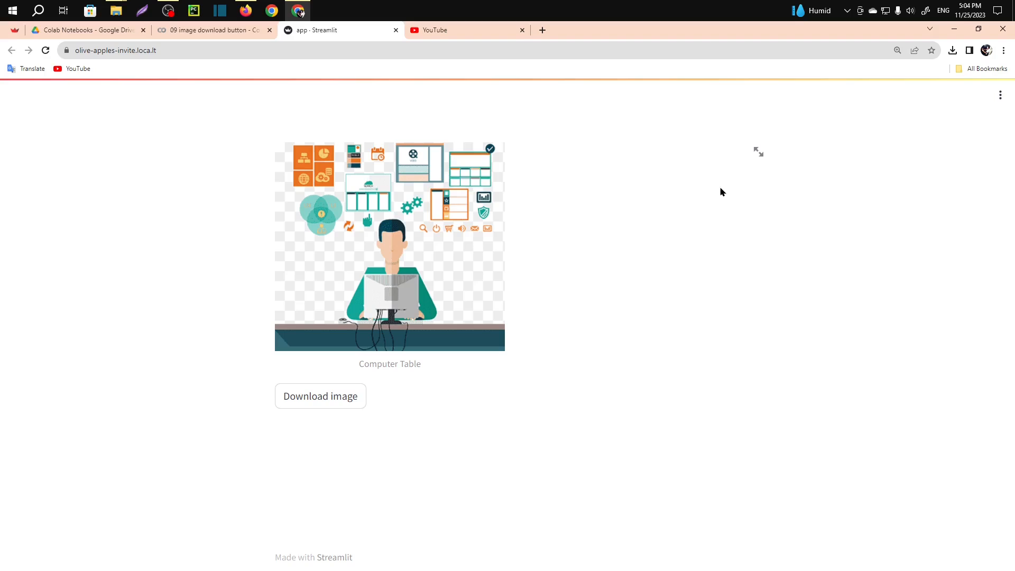
{"action": "mouse_move", "coordinate": [483, 252]}
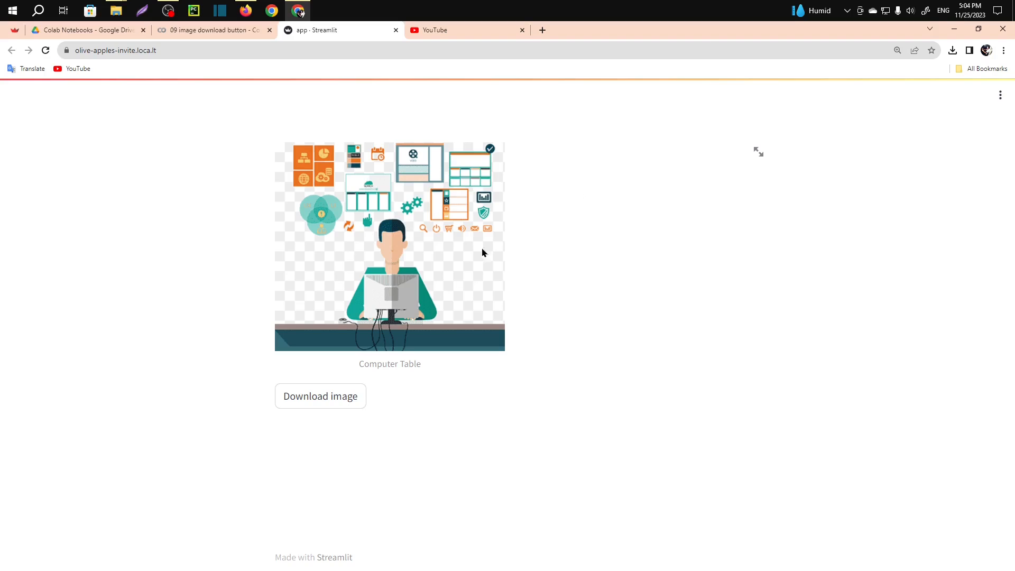
{"action": "mouse_move", "coordinate": [350, 287]}
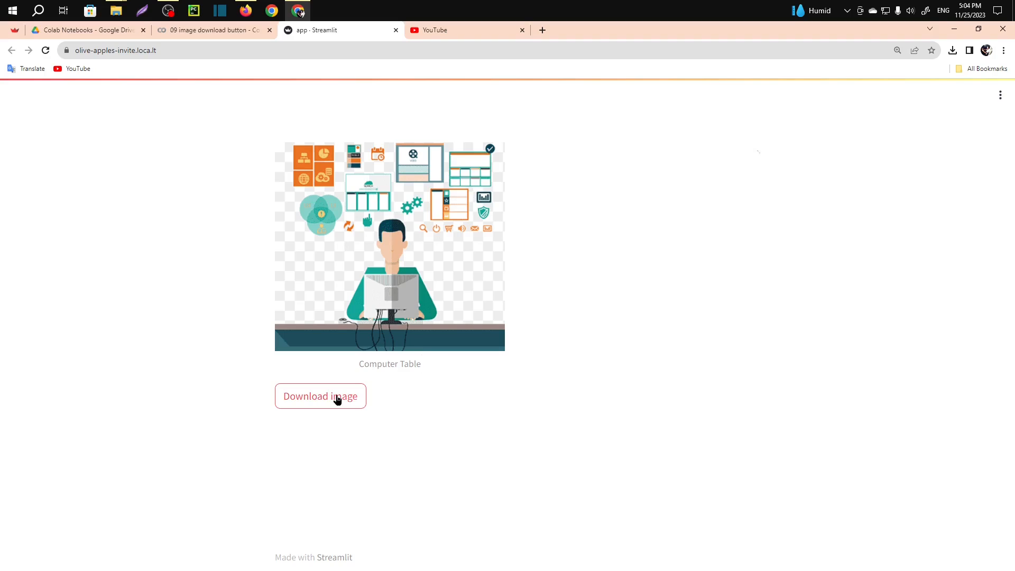
{"action": "mouse_move", "coordinate": [306, 415]}
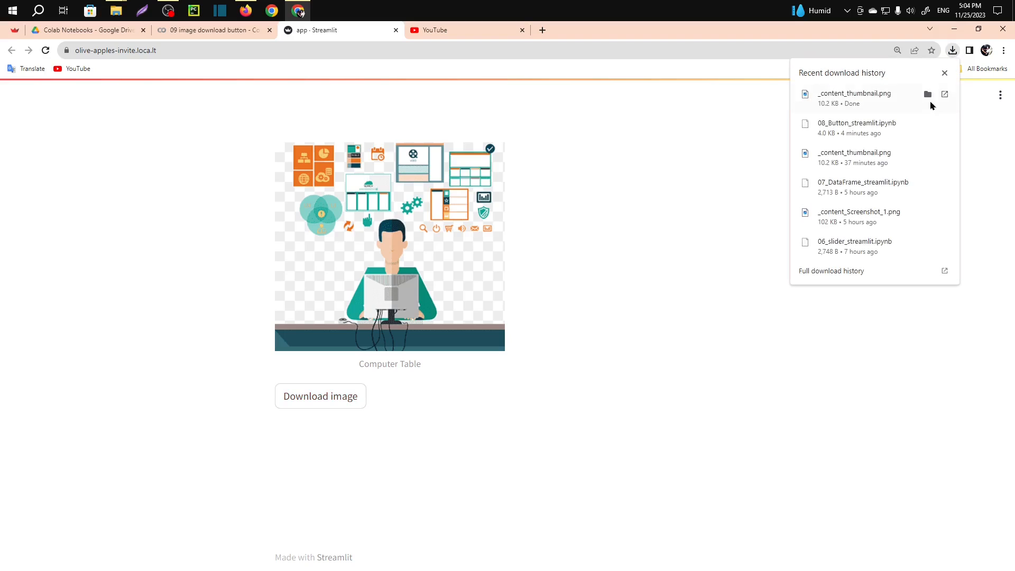
Step: Show the downloaded PNG in the Downloads folder and view the Computer Table thumbnail
{"action": "left_click", "coordinate": [927, 94]}
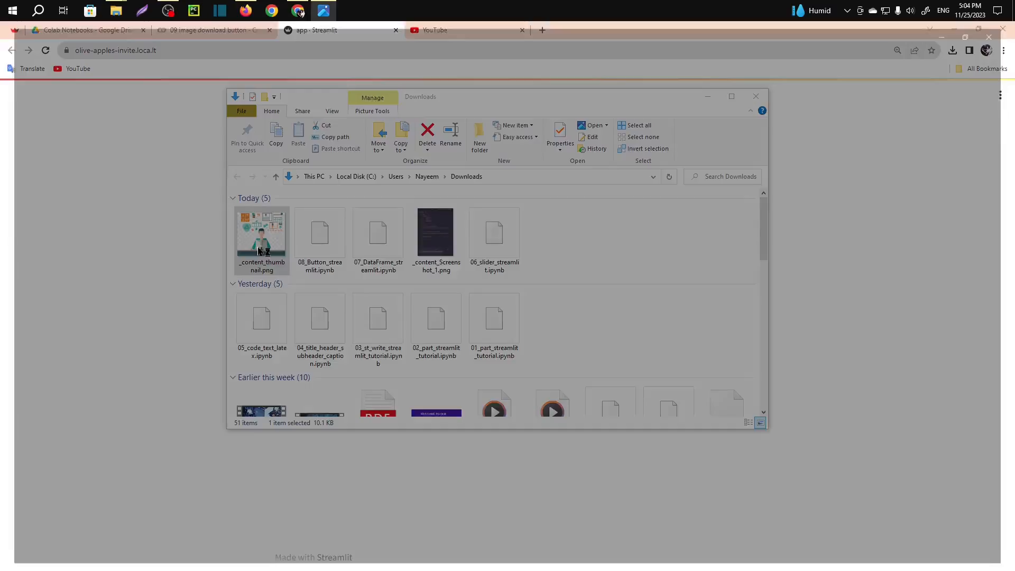
{"action": "double_click", "coordinate": [261, 235]}
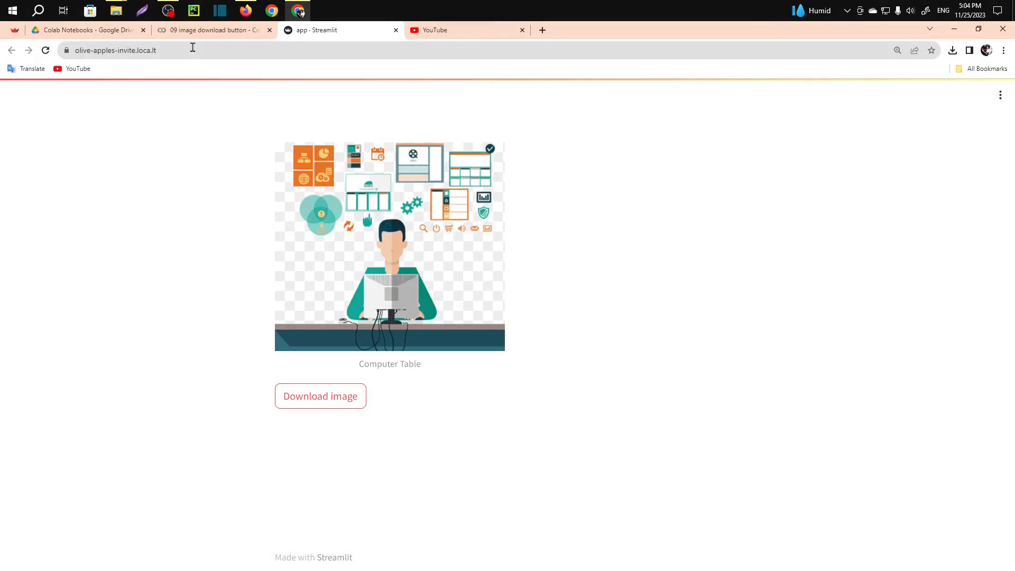
{"action": "left_click", "coordinate": [214, 29]}
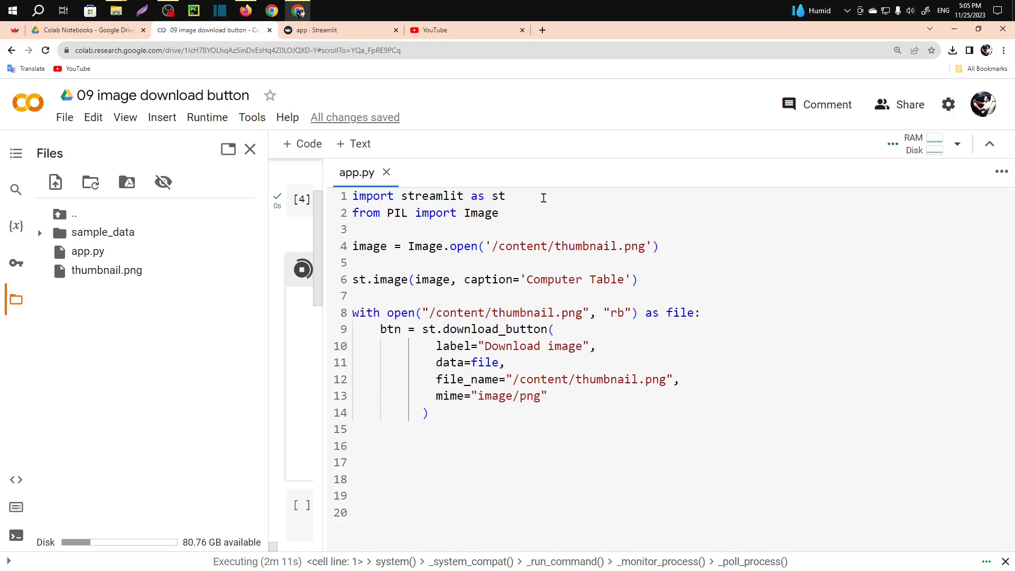
{"action": "key", "text": "ctrl+plus"}
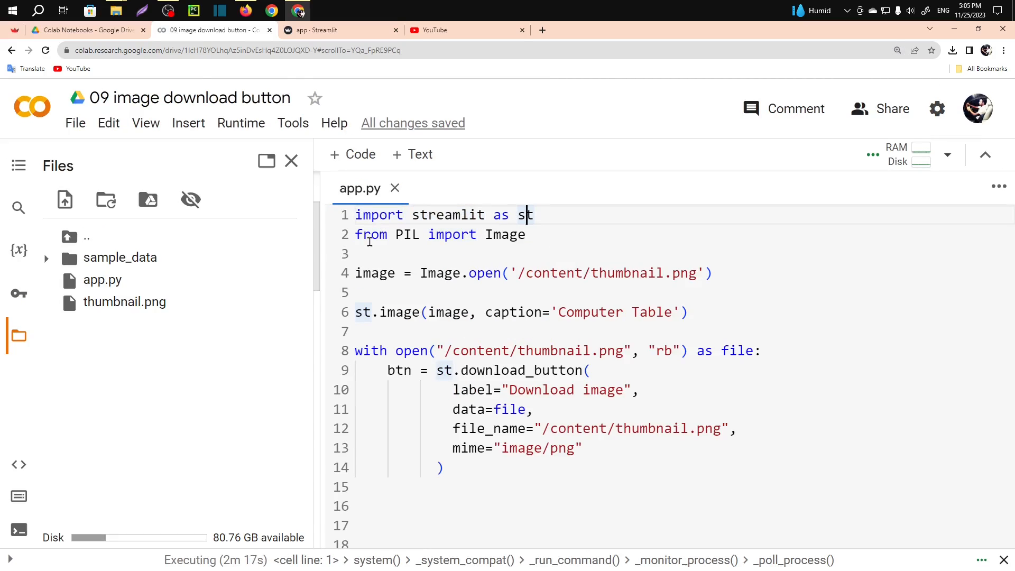
{"action": "double_click", "coordinate": [506, 235]}
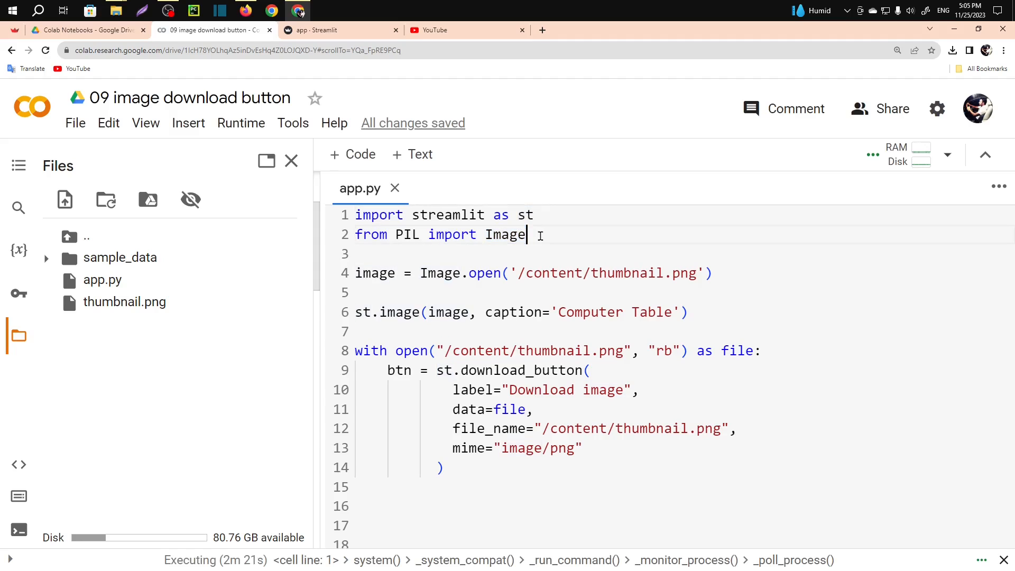
{"action": "double_click", "coordinate": [406, 234]}
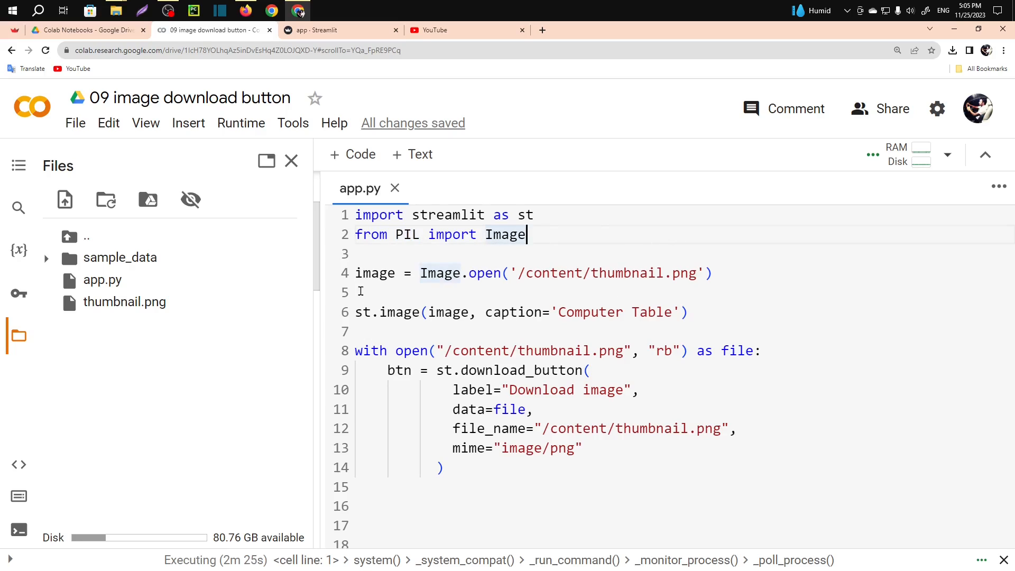
{"action": "double_click", "coordinate": [374, 273]}
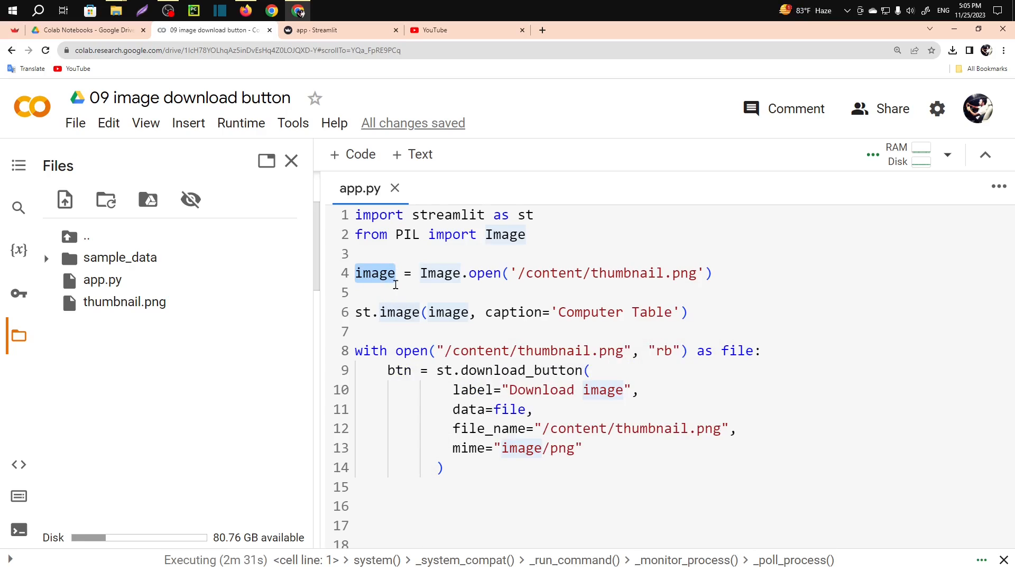
{"action": "left_click", "coordinate": [711, 272]}
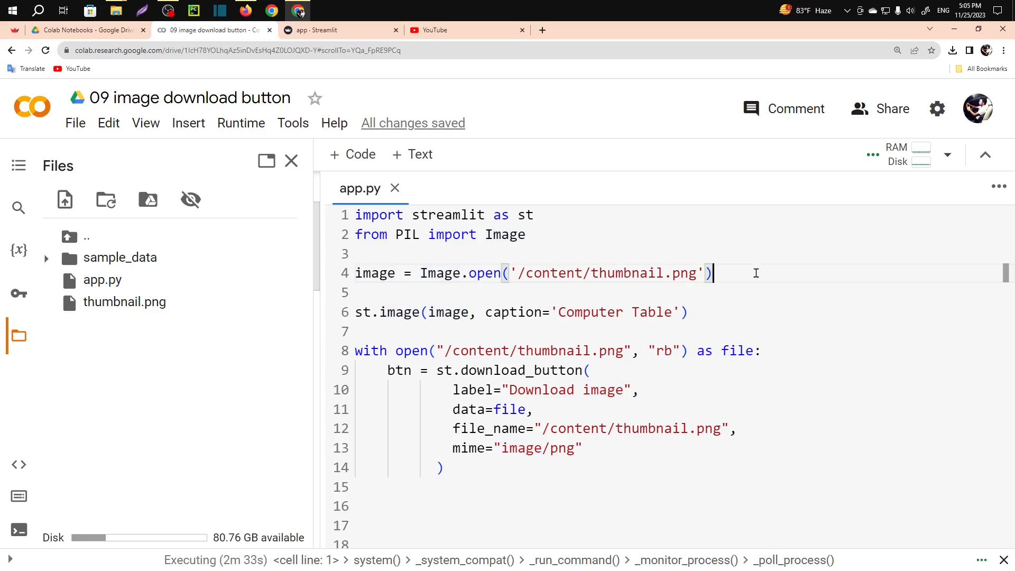
{"action": "left_click", "coordinate": [485, 273]}
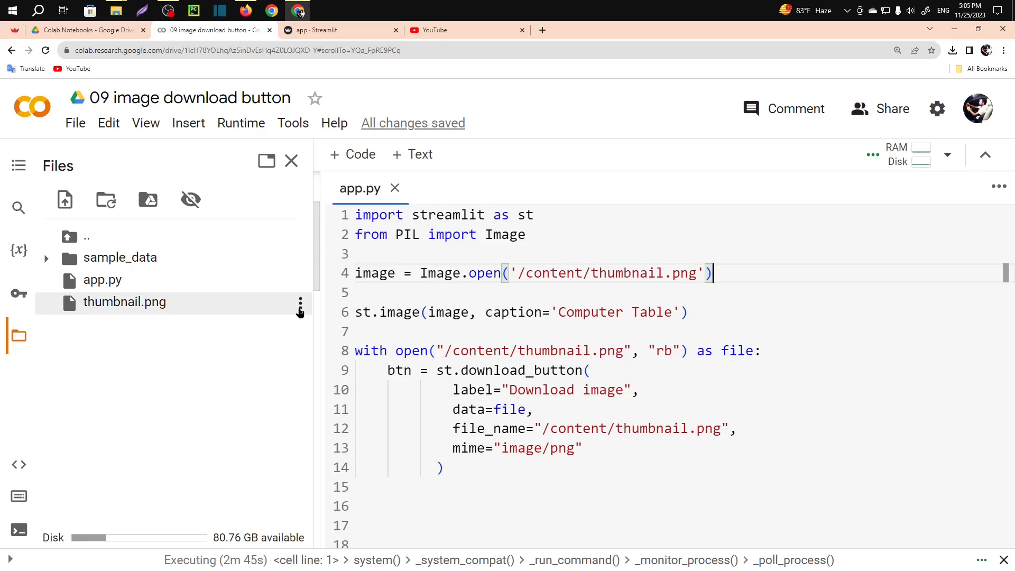
{"action": "mouse_move", "coordinate": [837, 148]}
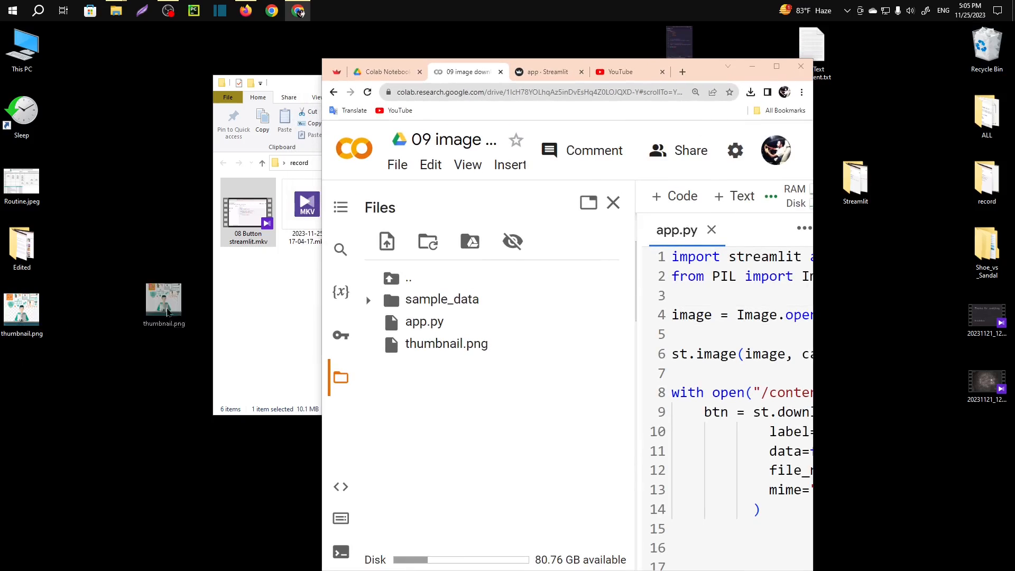
{"action": "left_click_drag", "start_coordinate": [163, 305], "coordinate": [198, 357]}
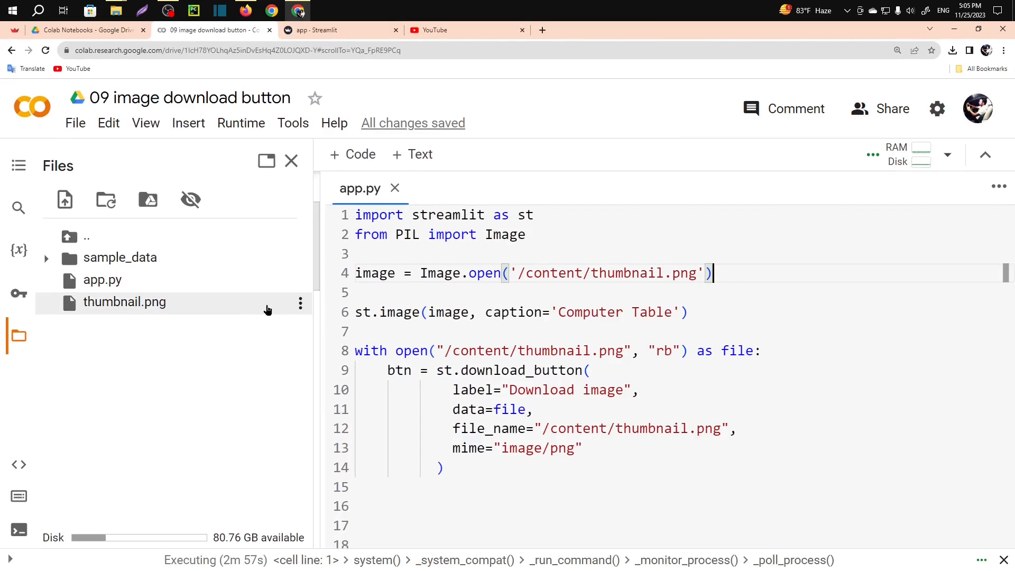
{"action": "left_click", "coordinate": [299, 303]}
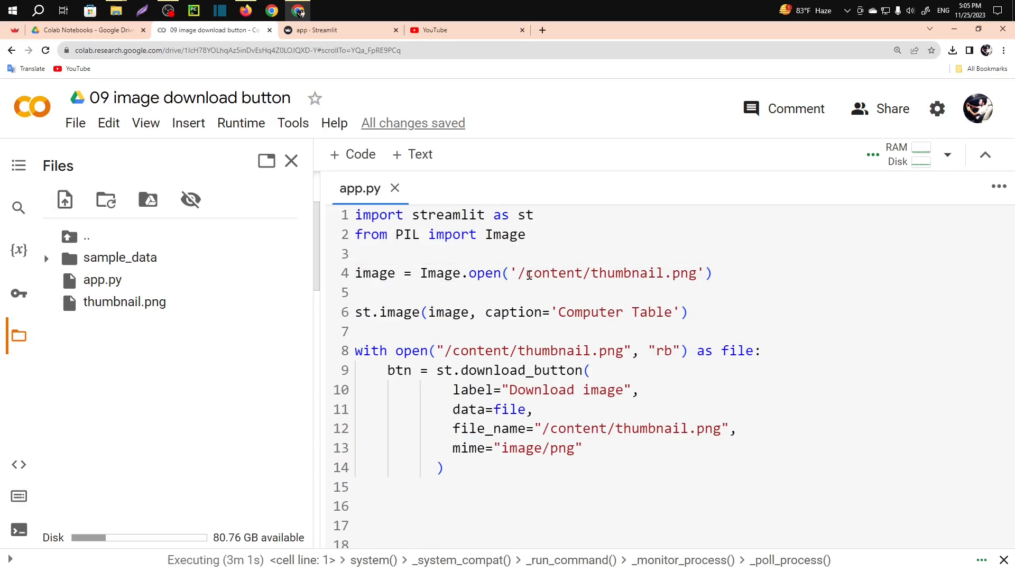
{"action": "double_click", "coordinate": [609, 273]}
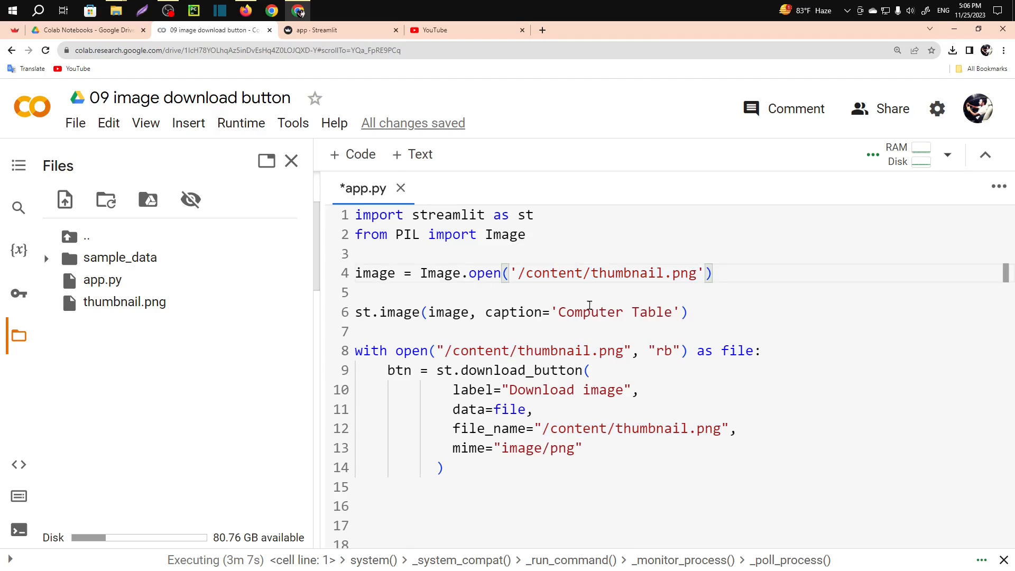
{"action": "double_click", "coordinate": [364, 312]}
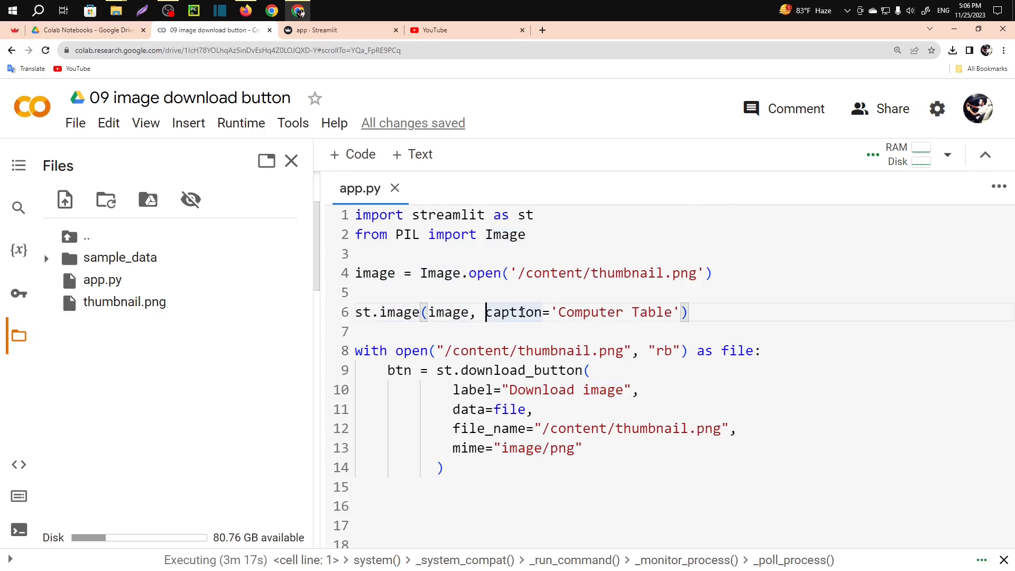
{"action": "double_click", "coordinate": [513, 312]}
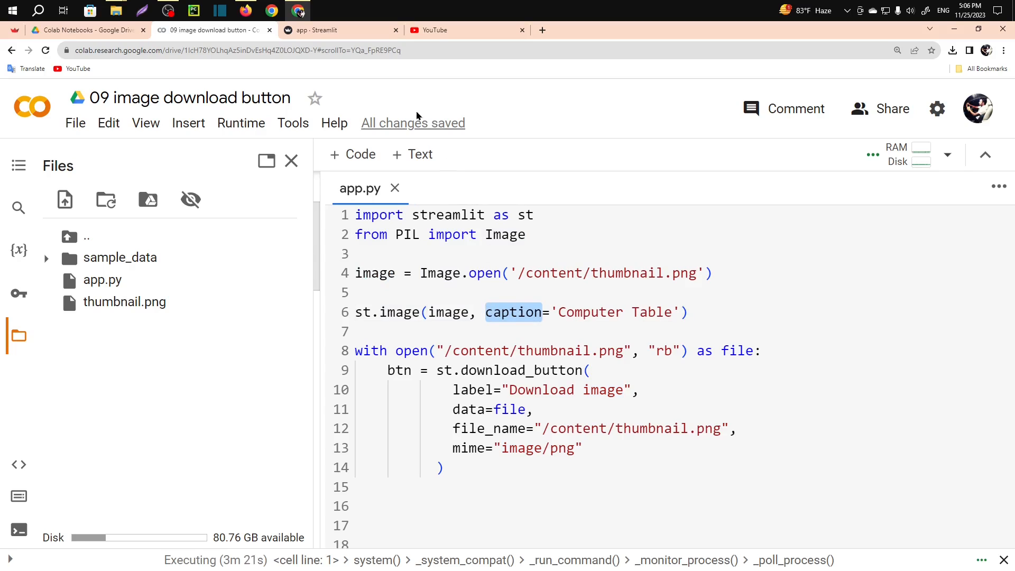
{"action": "left_click", "coordinate": [336, 29]}
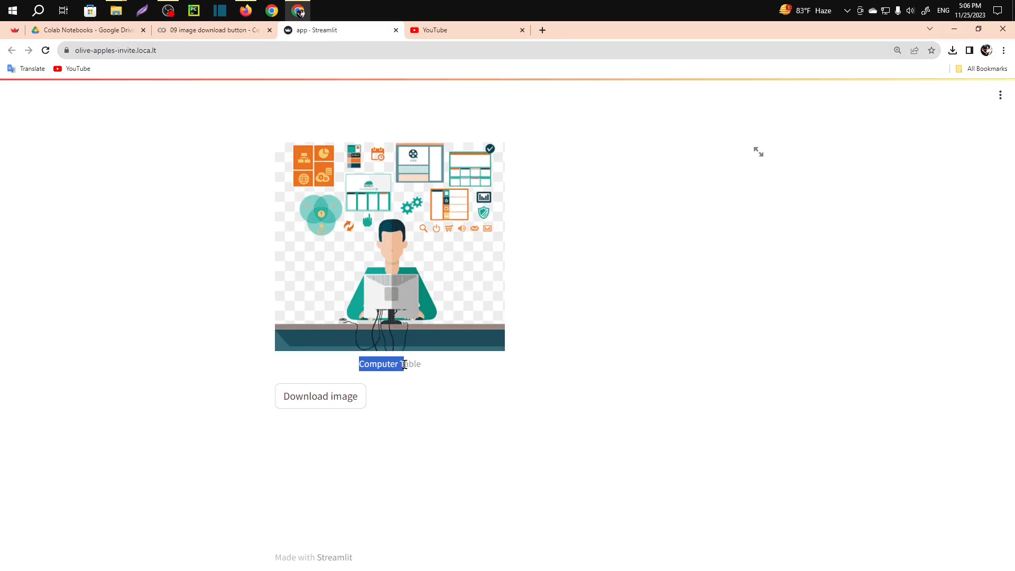
Step: Remove the caption argument from st.image and rerun the app to show the image uncaptioned
{"action": "left_click", "coordinate": [213, 29]}
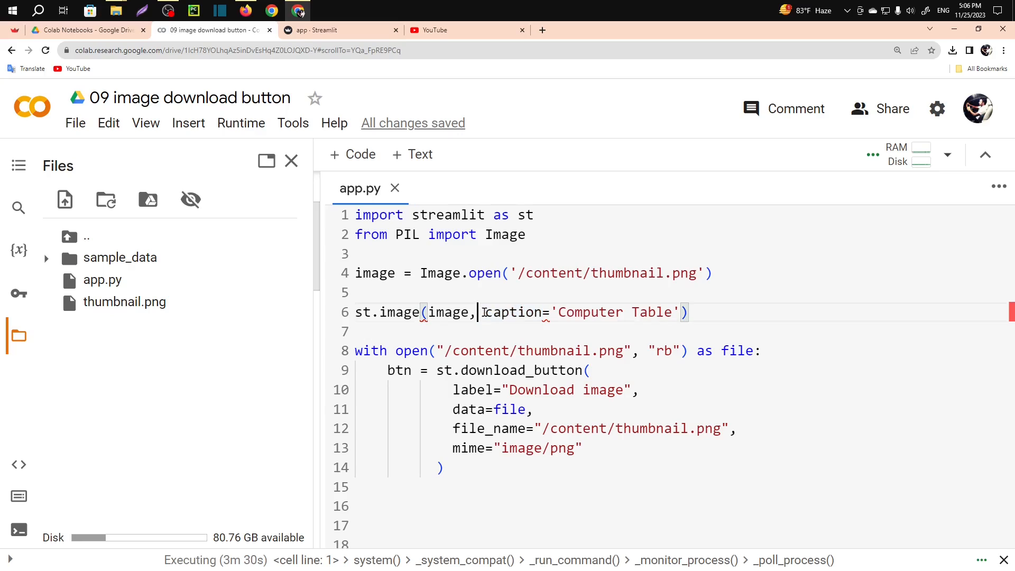
{"action": "left_click_drag", "start_coordinate": [479, 312], "coordinate": [678, 312]}
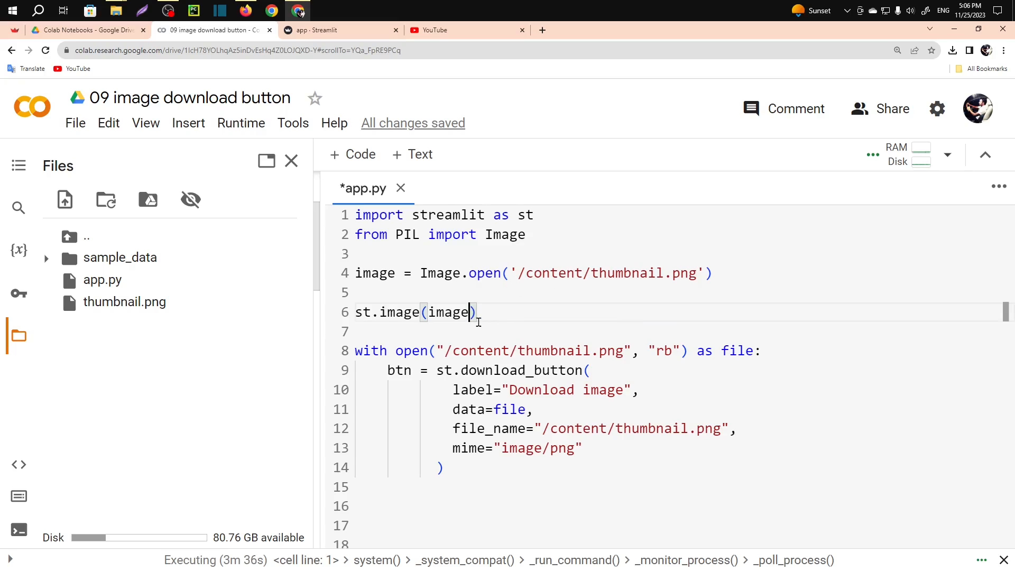
{"action": "left_click", "coordinate": [339, 30]}
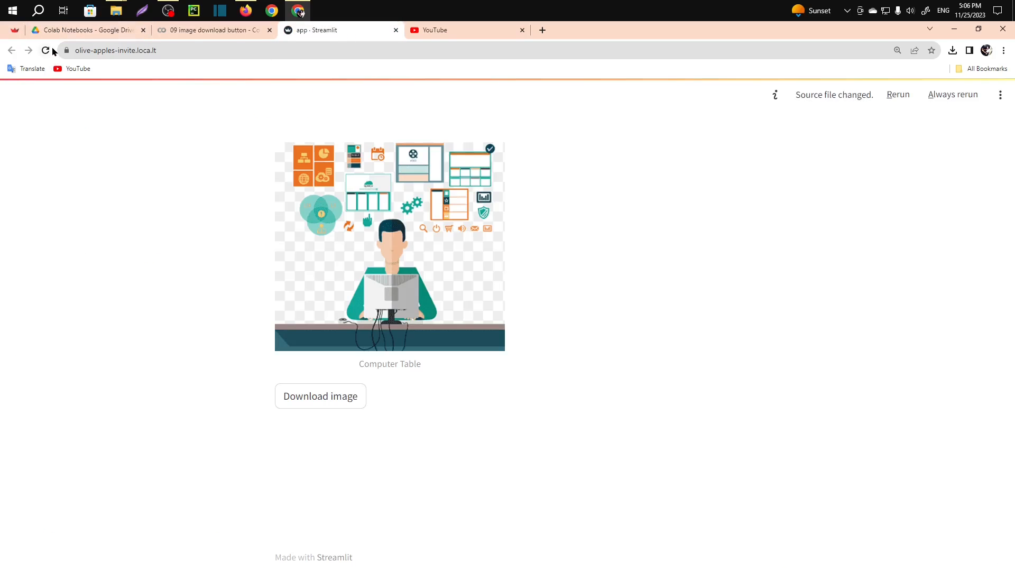
{"action": "left_click", "coordinate": [45, 51]}
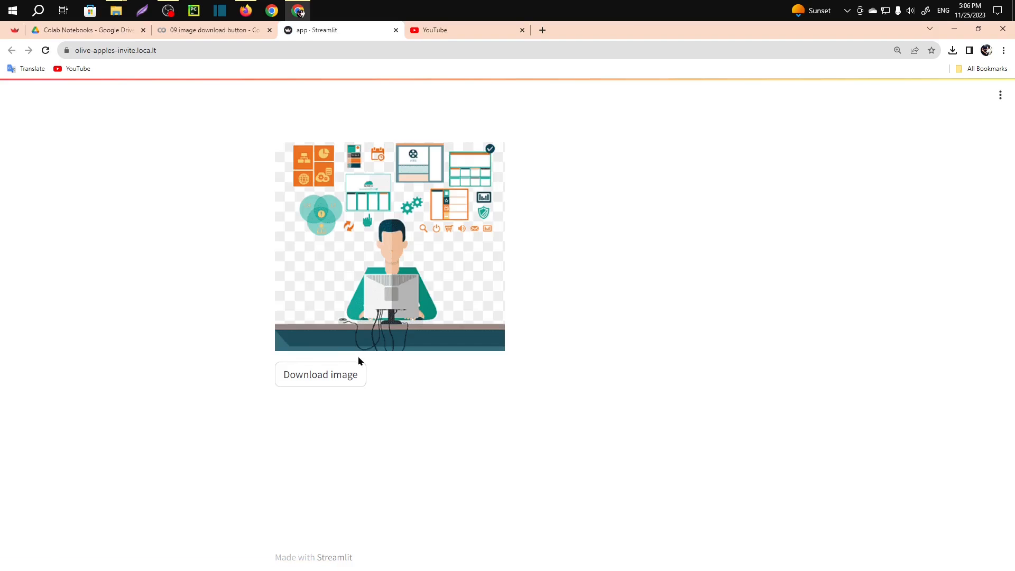
Step: Restore caption='Computer Table' in the st.image call in app.py
{"action": "left_click", "coordinate": [212, 29]}
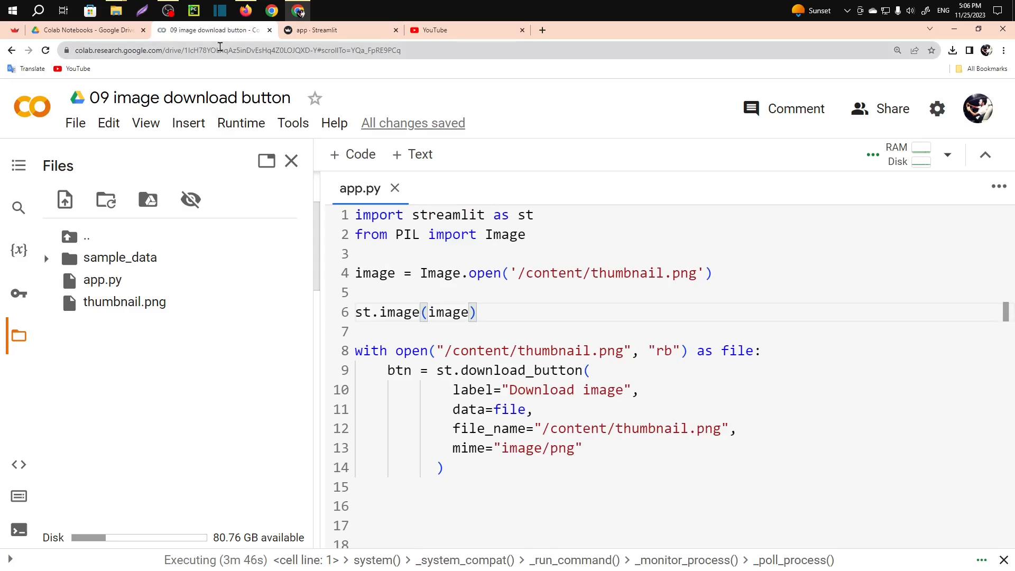
{"action": "type", "text": ", caption='Computer Table'"}
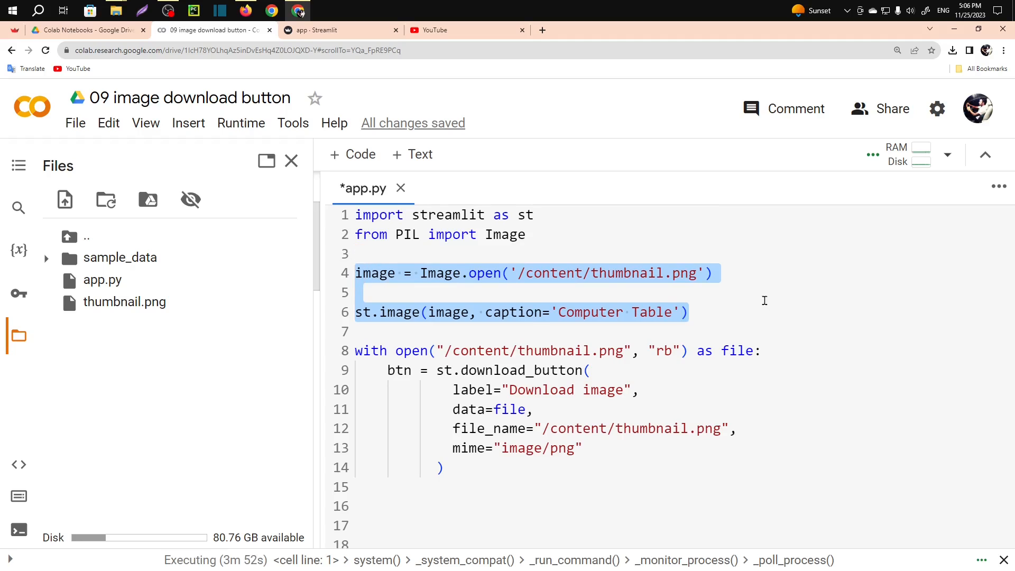
Step: With the caption saved, download the image from the app and check it in the browser downloads
{"action": "left_click", "coordinate": [689, 311]}
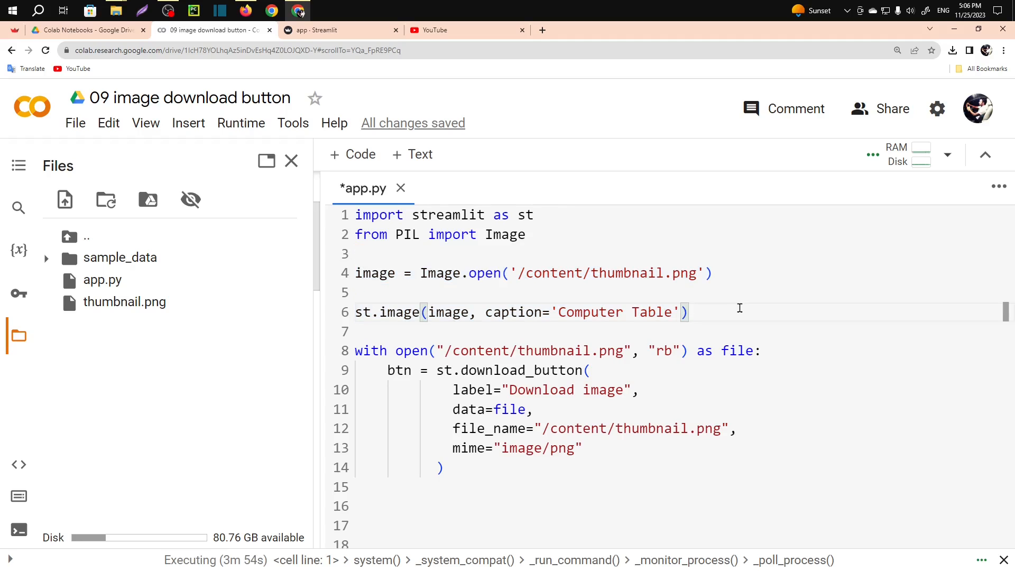
{"action": "left_click", "coordinate": [339, 30]}
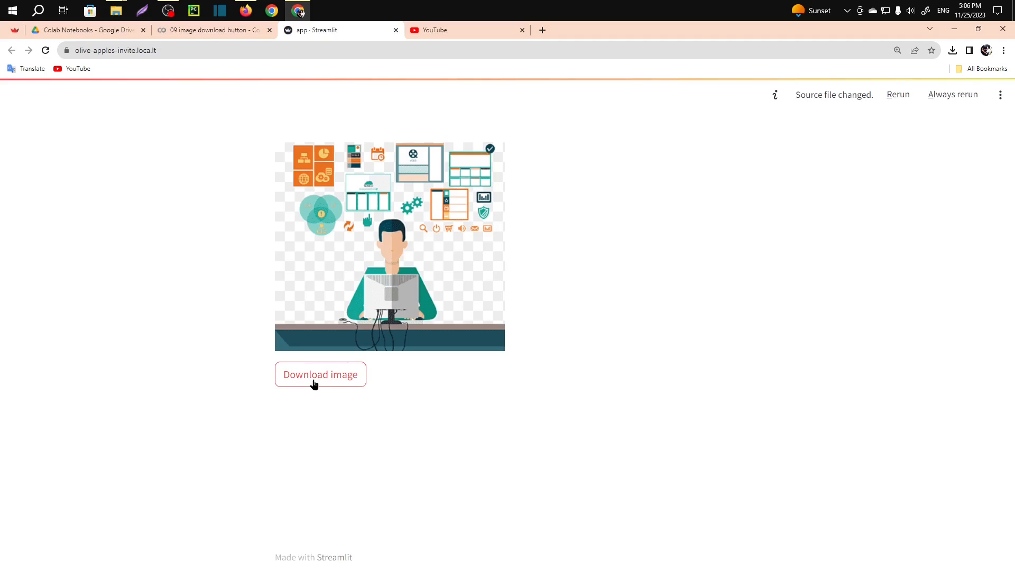
{"action": "left_click", "coordinate": [319, 374]}
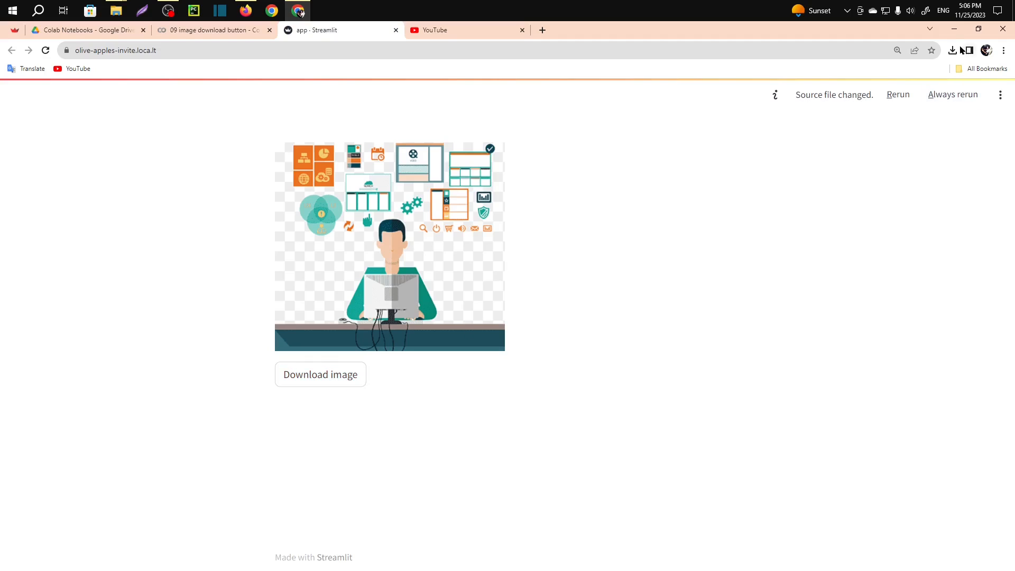
{"action": "left_click", "coordinate": [952, 51]}
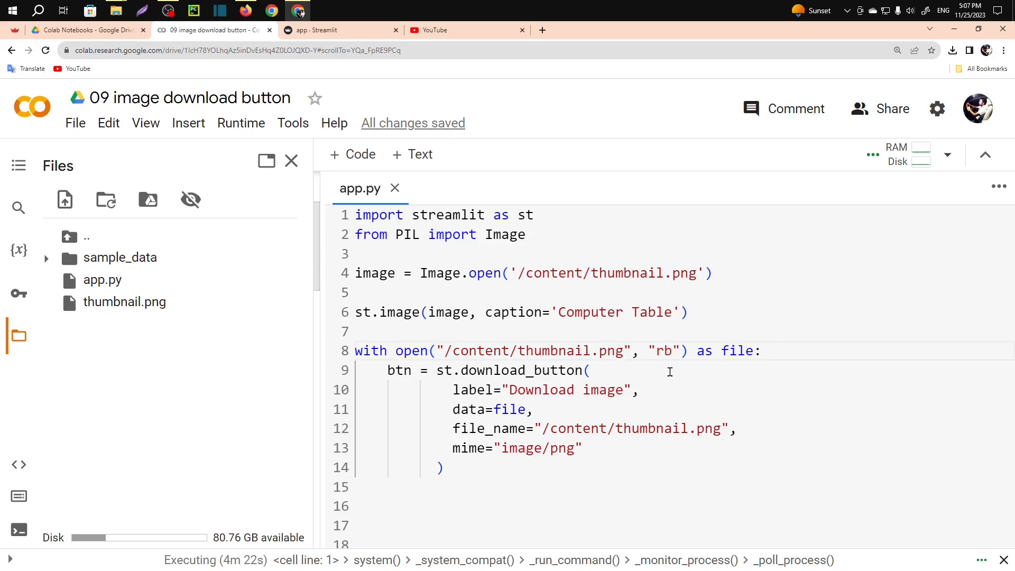
{"action": "double_click", "coordinate": [737, 349]}
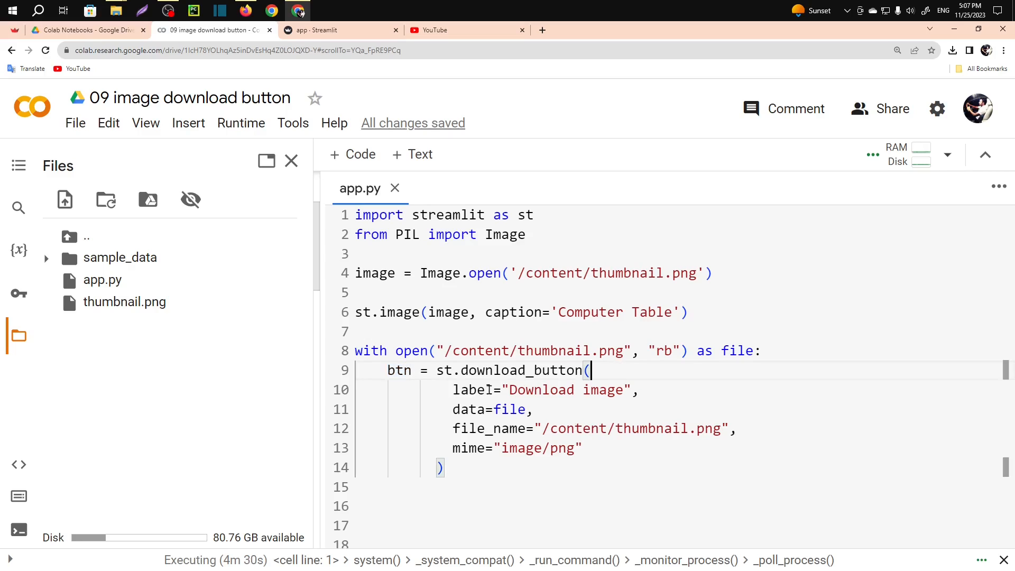
{"action": "double_click", "coordinate": [540, 390]}
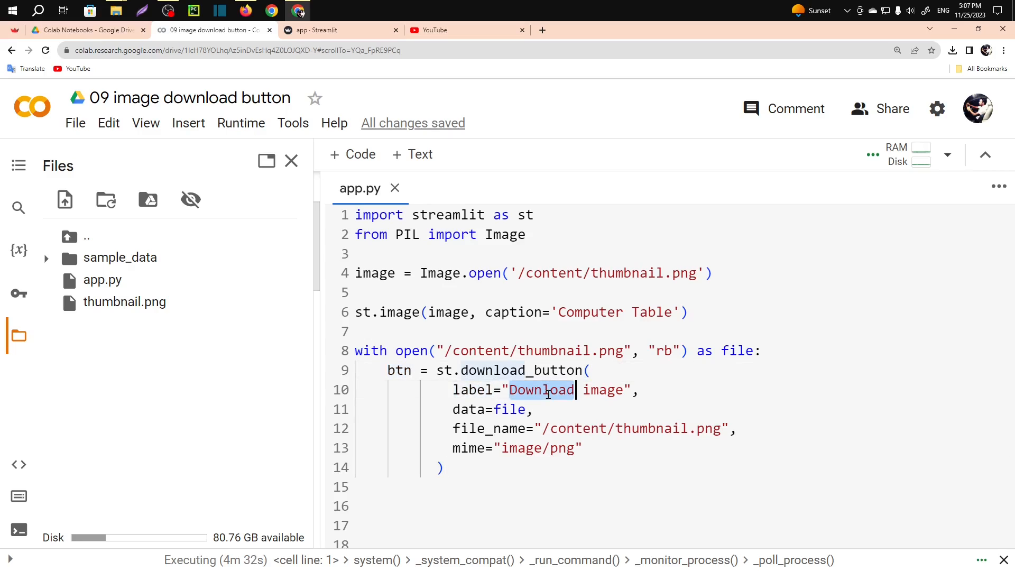
{"action": "left_click", "coordinate": [339, 30]}
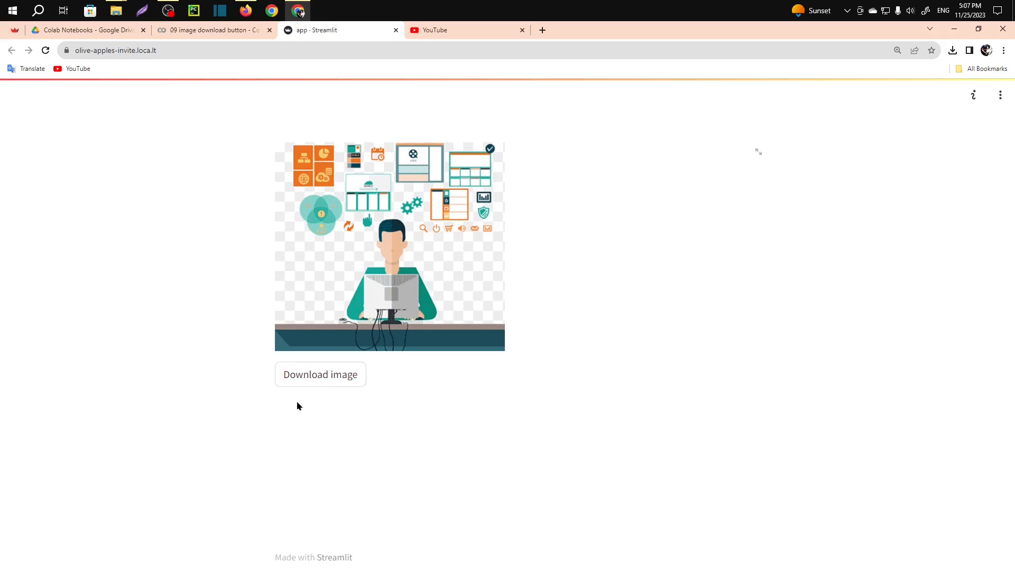
{"action": "left_click", "coordinate": [211, 29]}
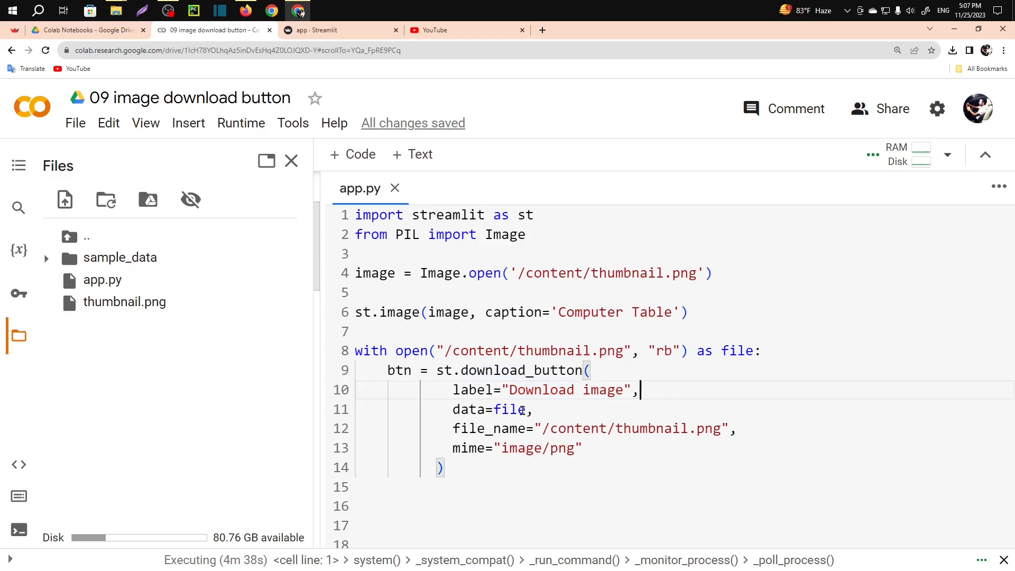
{"action": "double_click", "coordinate": [509, 409]}
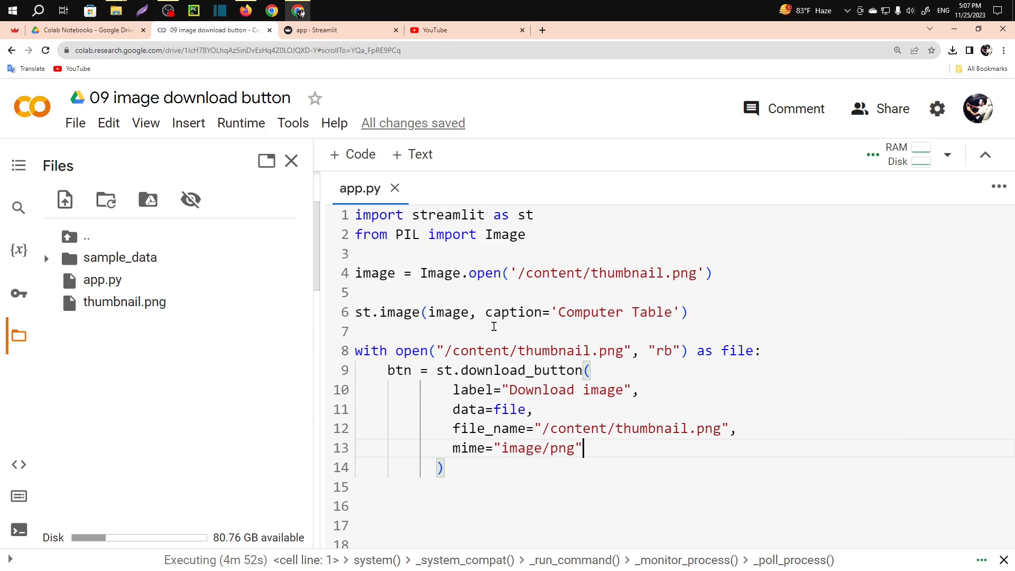
Step: Reload the app to show the Computer Table caption, then review and dismiss the download history
{"action": "left_click", "coordinate": [339, 30]}
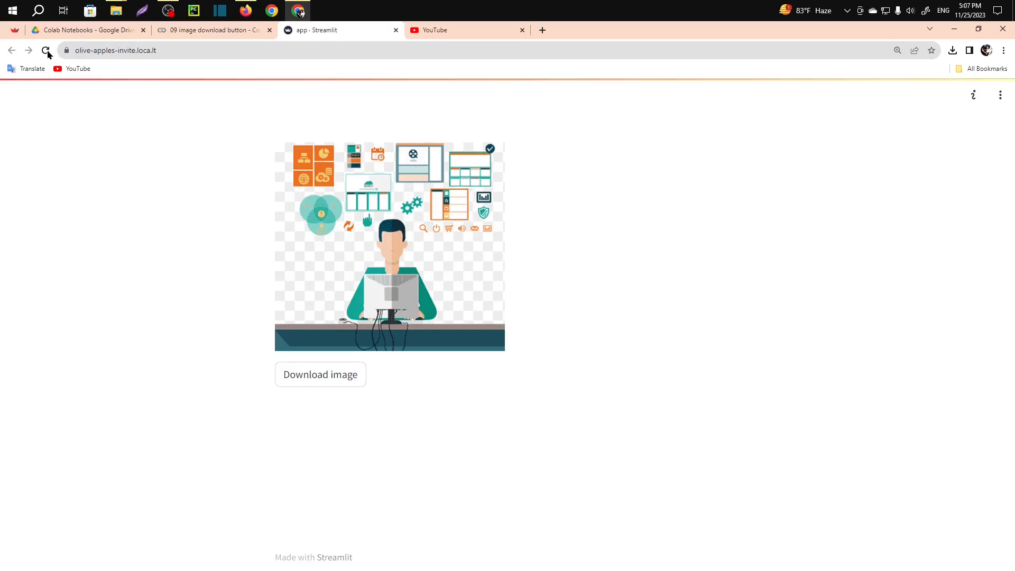
{"action": "left_click", "coordinate": [45, 50]}
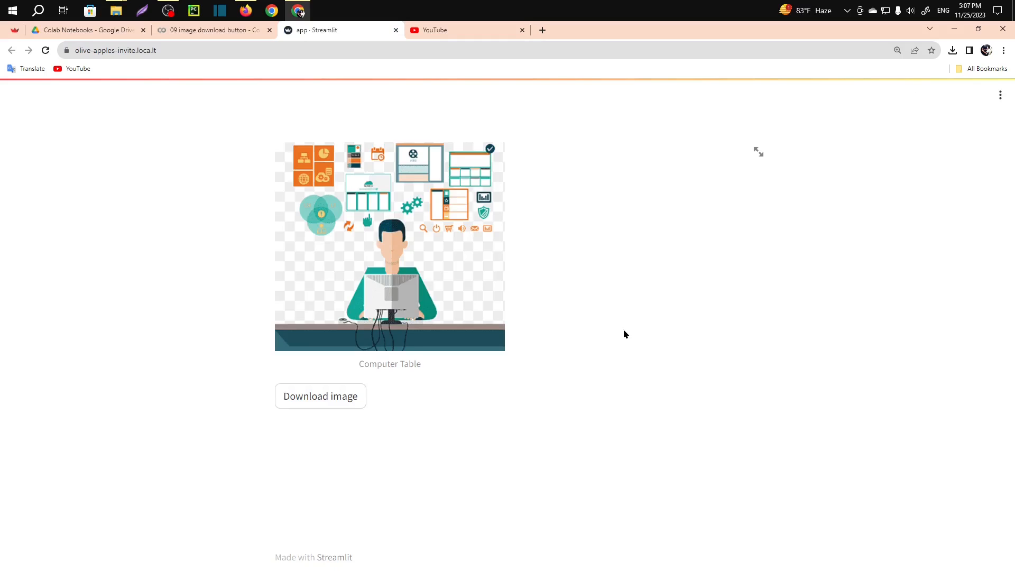
{"action": "mouse_move", "coordinate": [510, 329]}
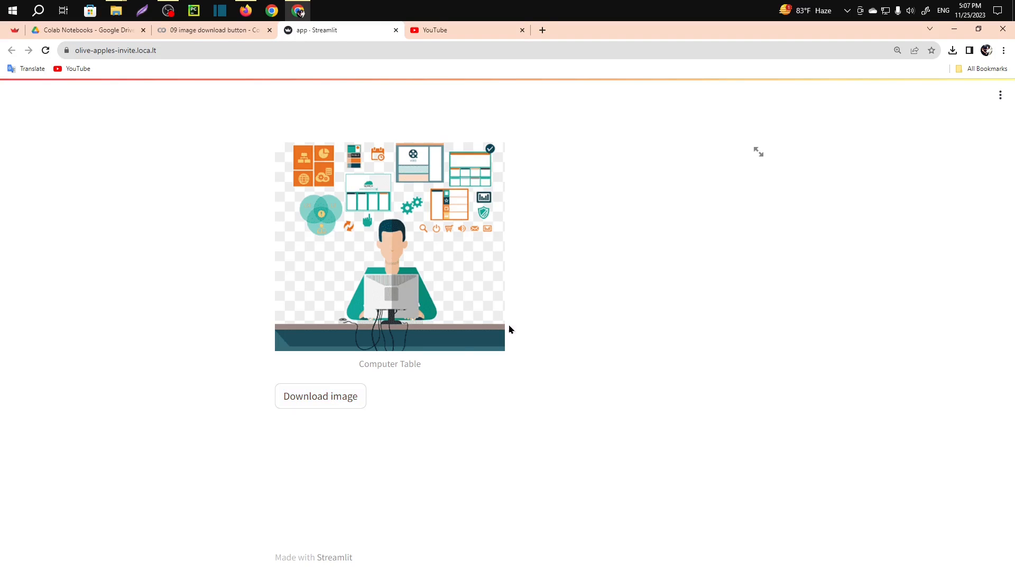
{"action": "left_click", "coordinate": [952, 50]}
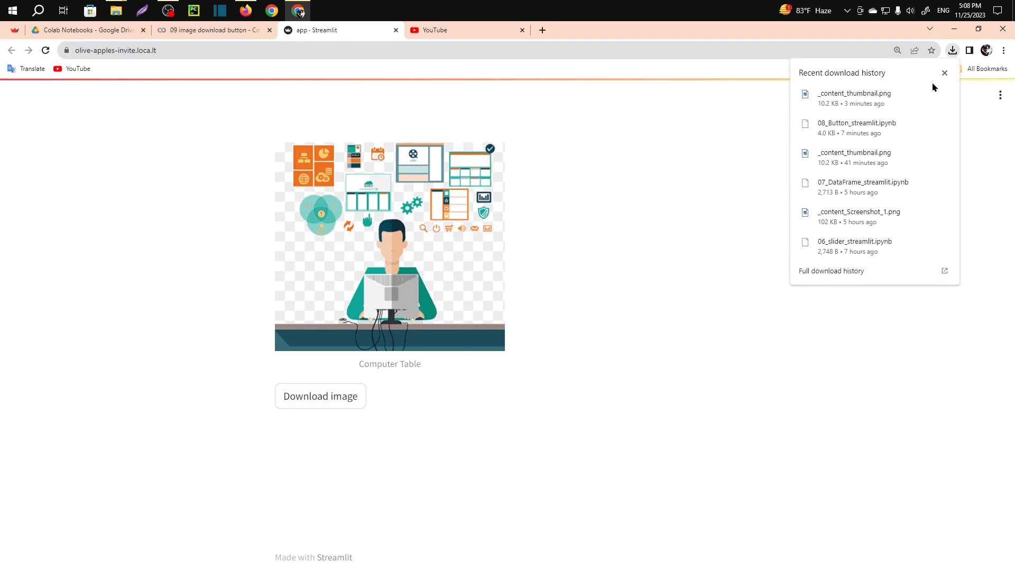
{"action": "left_click", "coordinate": [212, 29]}
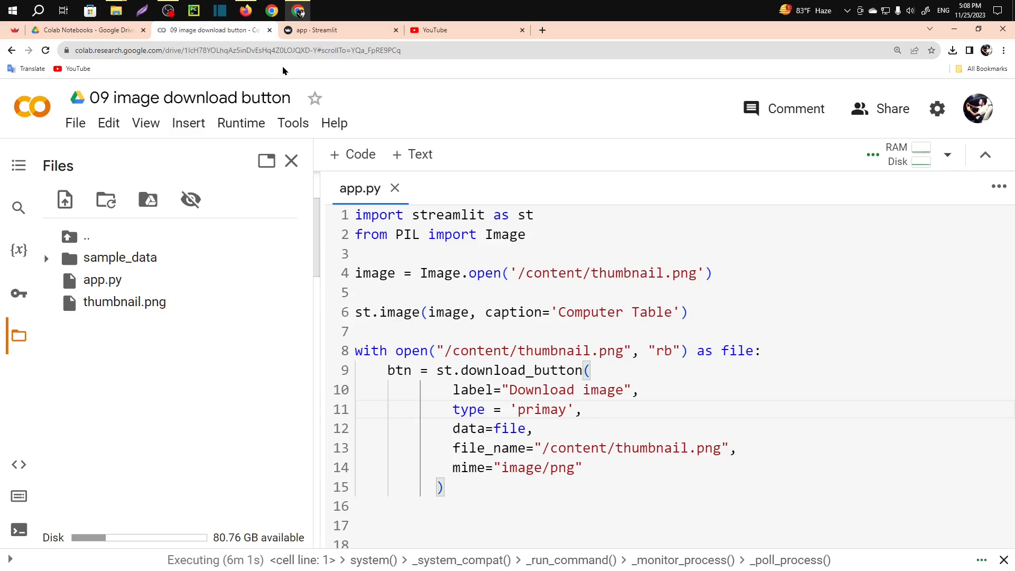